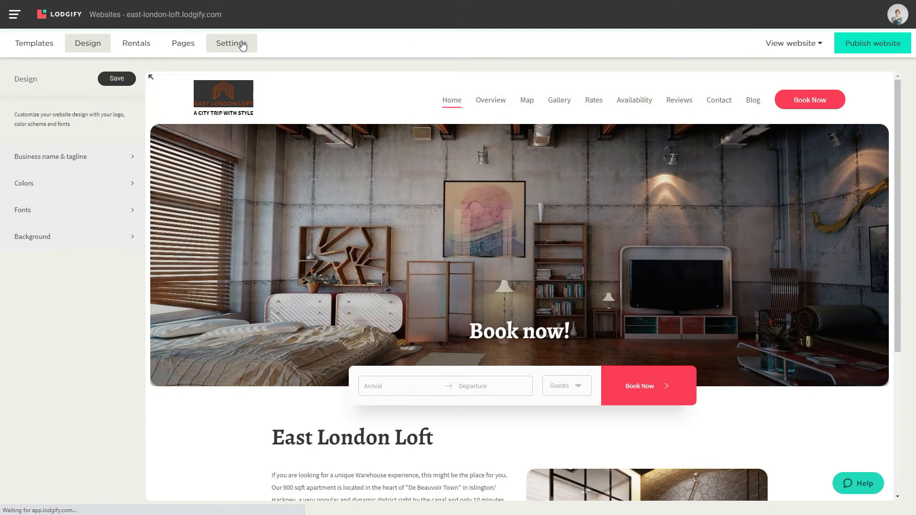
Step: Open the website's Site Configurations on the Domain tab for east-london-loft.lodgify.com
left_click(230, 43)
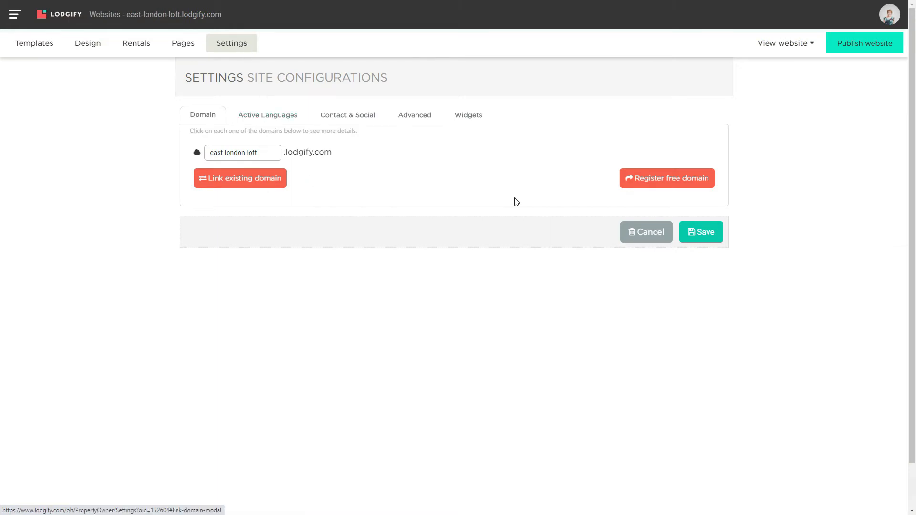
Step: Begin free-domain registration with east-london-loft entered as the .com address
left_click(667, 178)
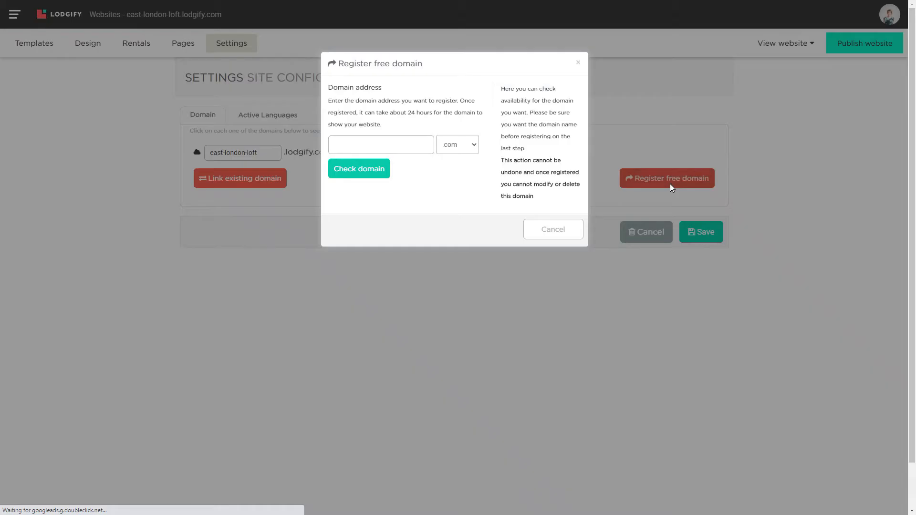
left_click(381, 144)
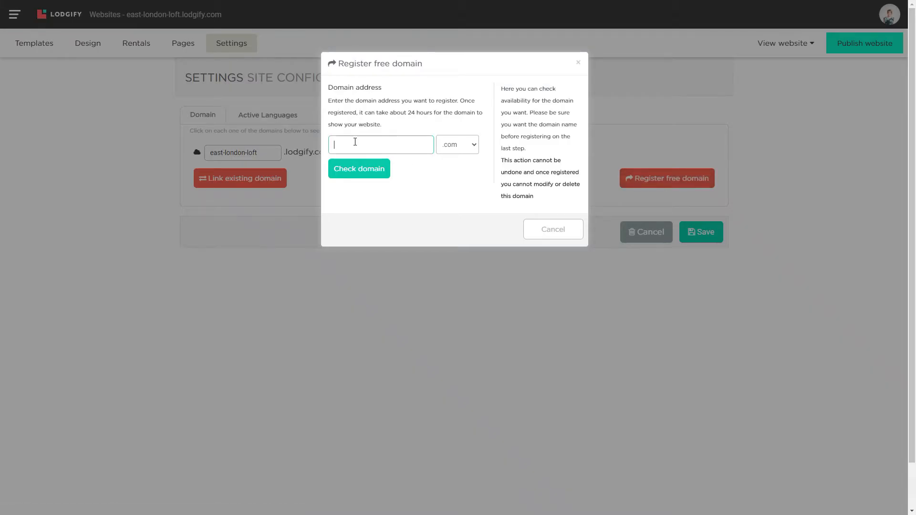
type("east")
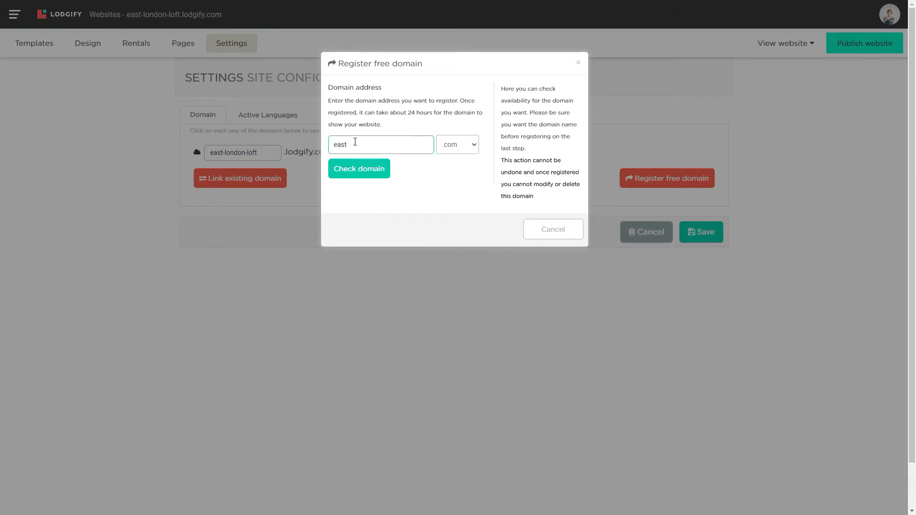
type("-london-loft")
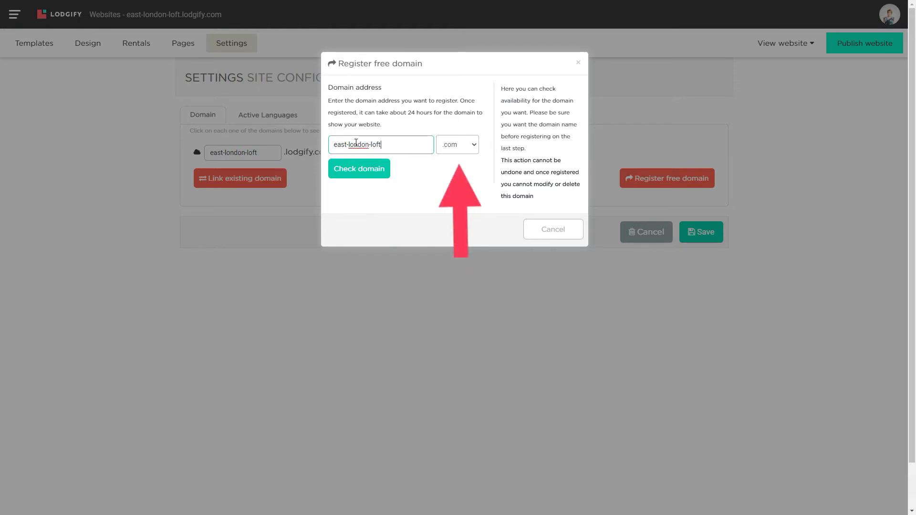
left_click(359, 169)
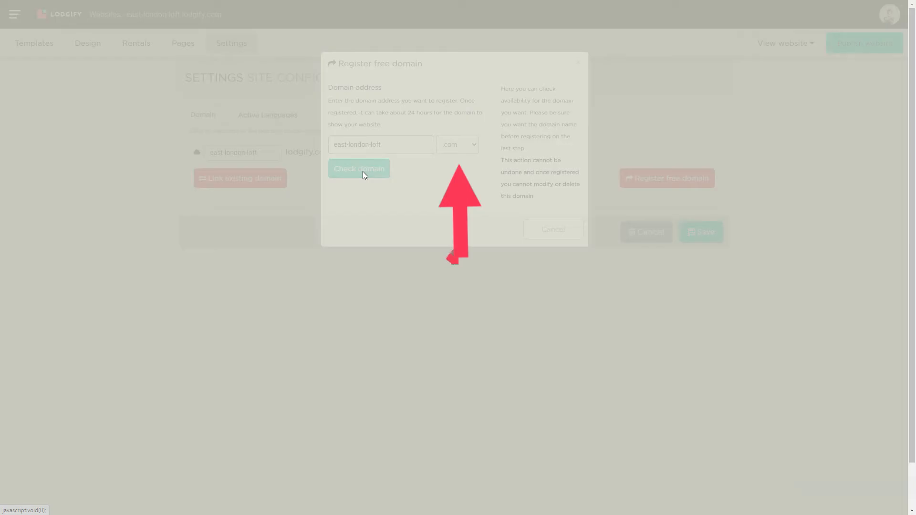
Step: Check east-london-loft.com availability, accept the legal agreements and register the domain
left_click(358, 169)
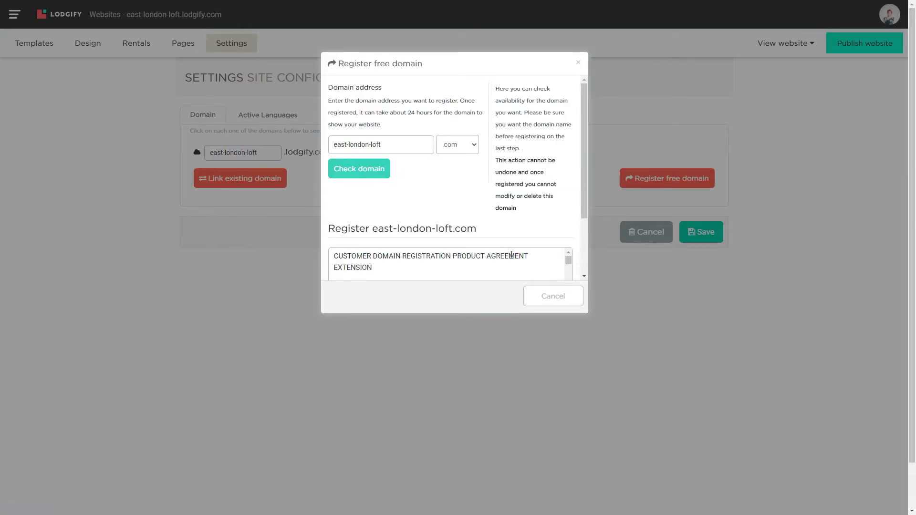
scroll("down", 3)
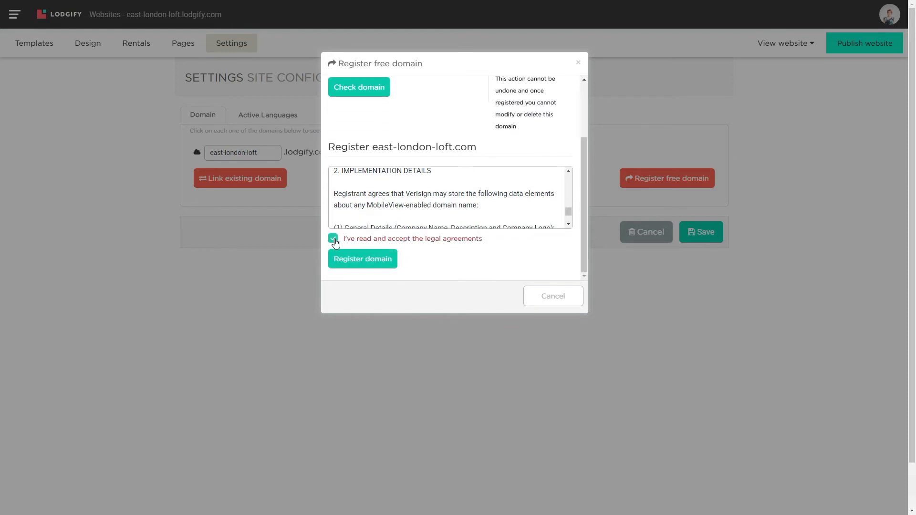
left_click(333, 238)
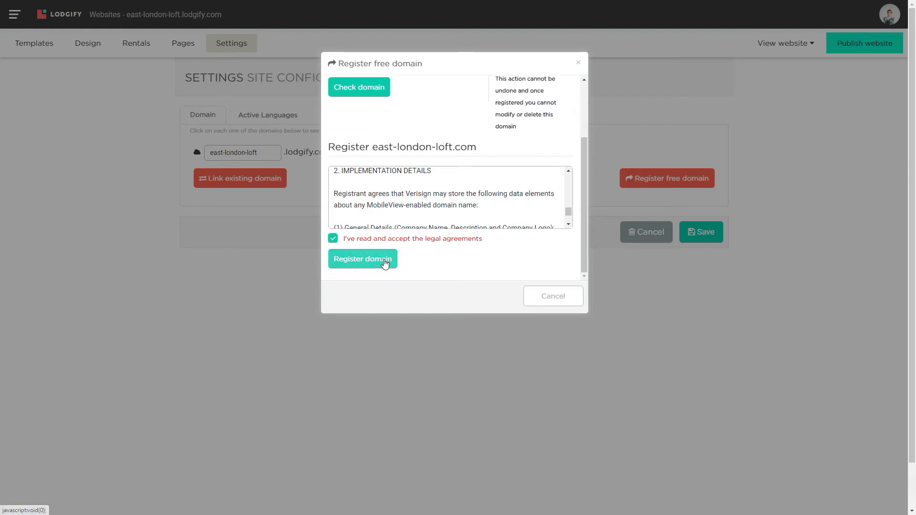
left_click(363, 258)
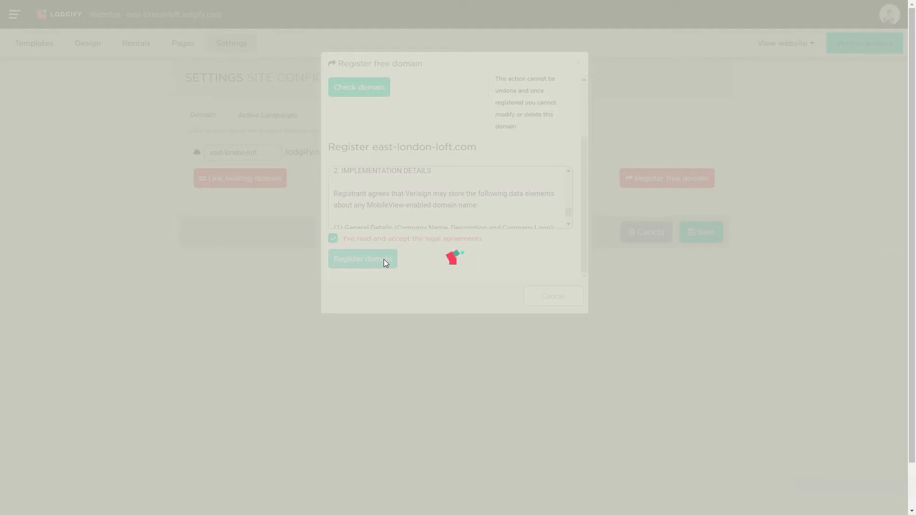
left_click(363, 259)
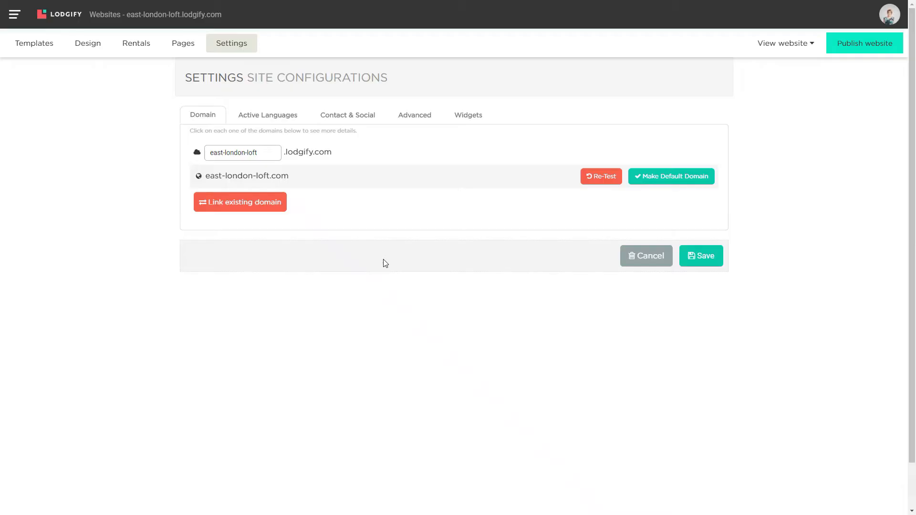
mouse_move(314, 194)
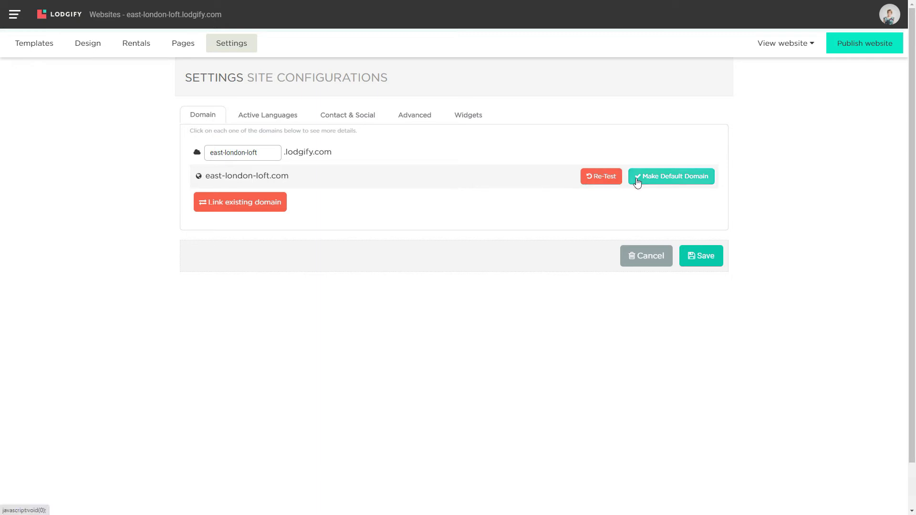
Step: Set east-london-loft.com as the default domain and confirm the change
left_click(671, 176)
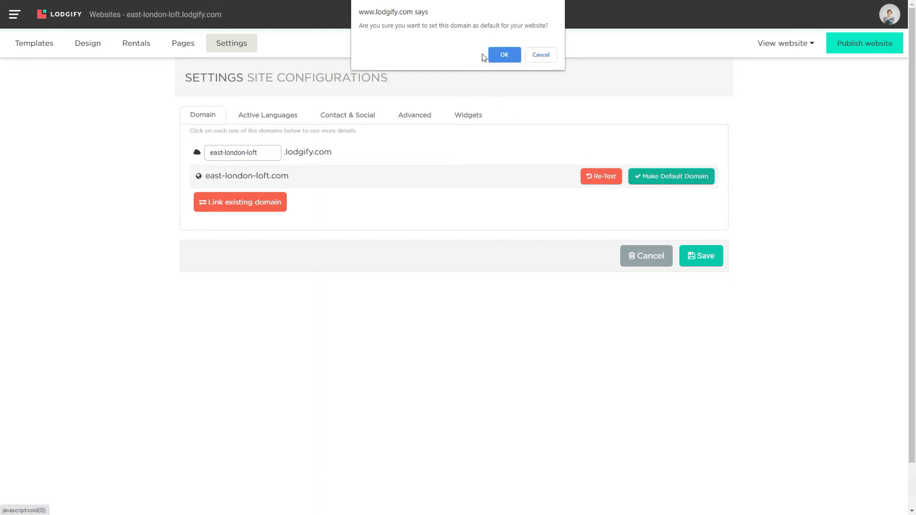
left_click(503, 54)
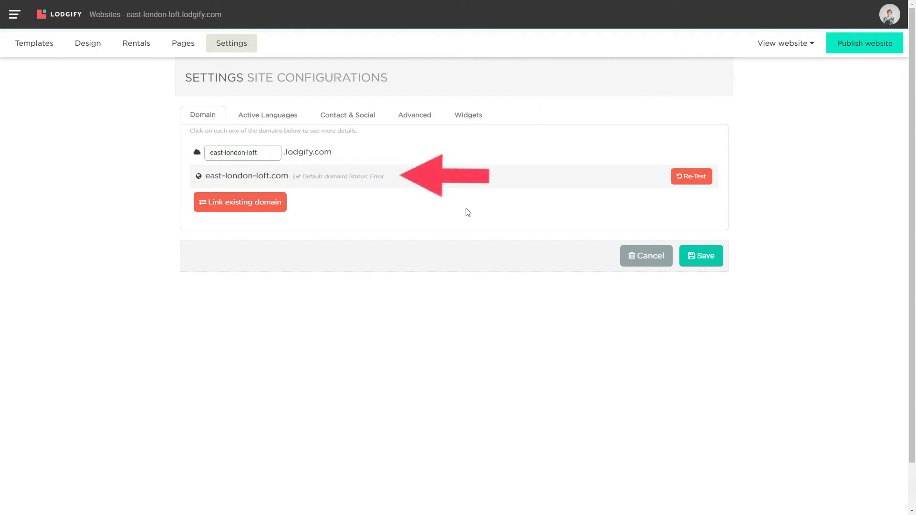
mouse_move(358, 189)
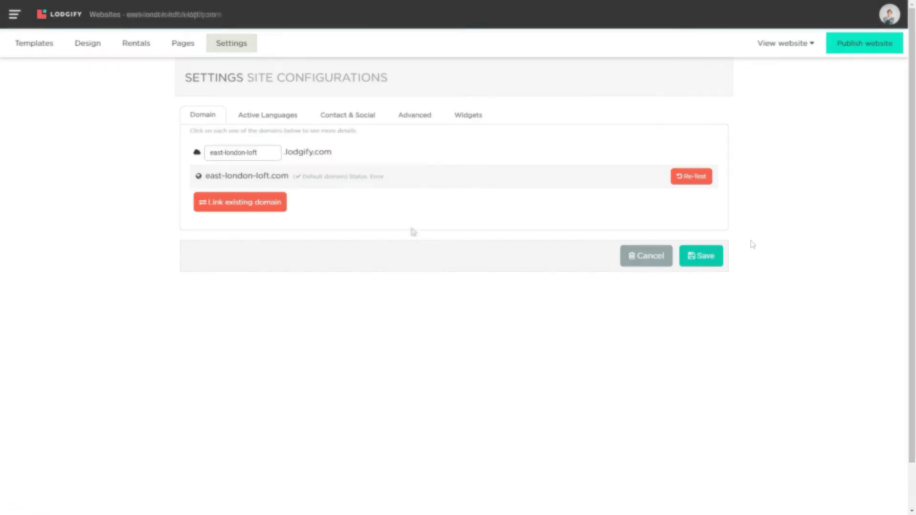
Step: Re-test the domain to status OK, then view the live site at east-london-loft.com
left_click(690, 176)
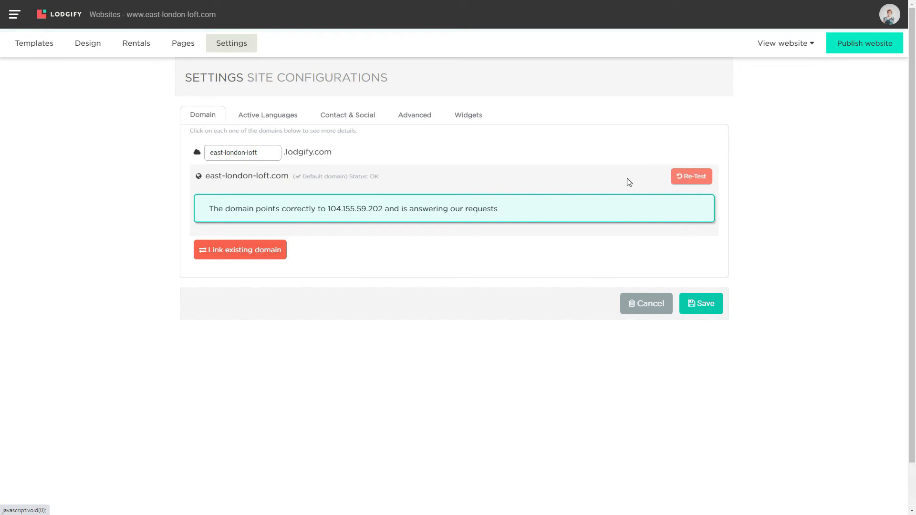
mouse_move(521, 220)
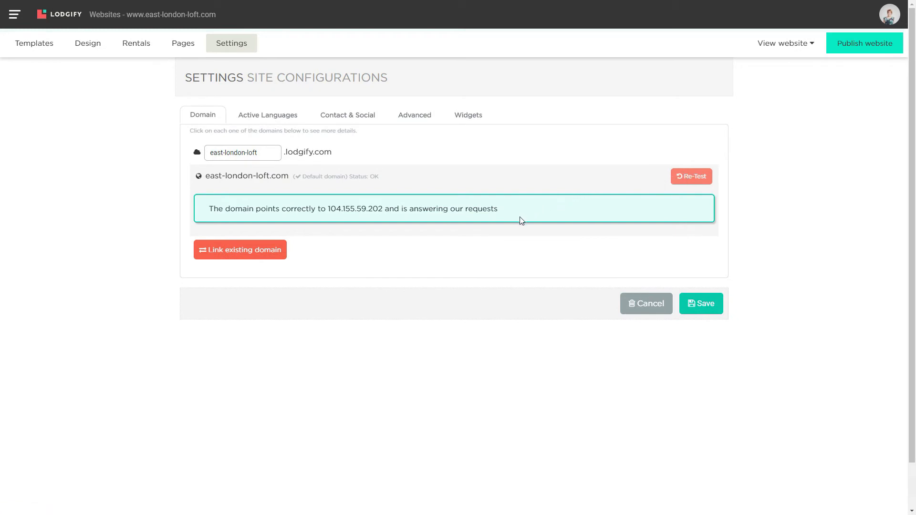
mouse_move(782, 43)
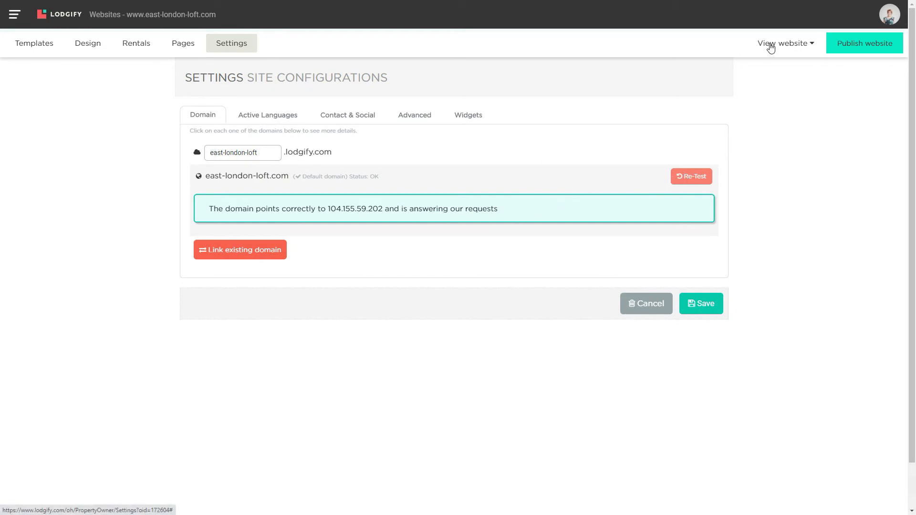
left_click(782, 42)
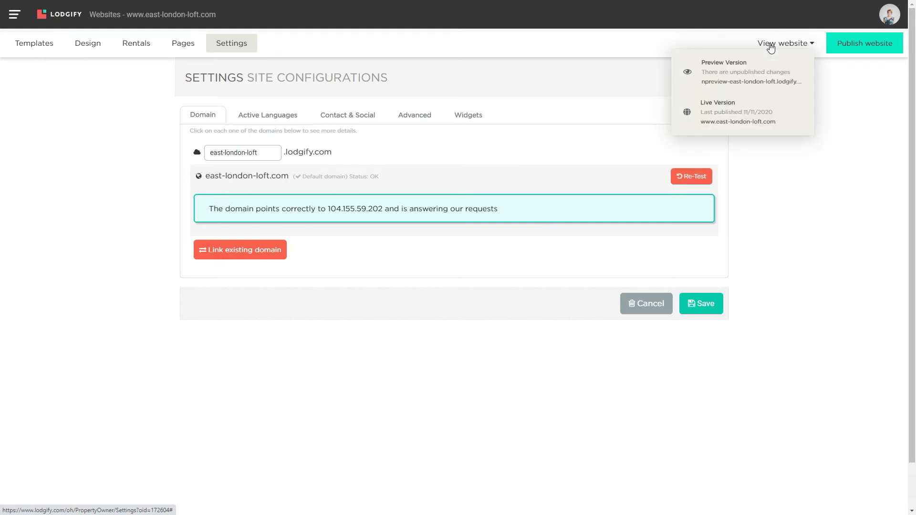
left_click(717, 111)
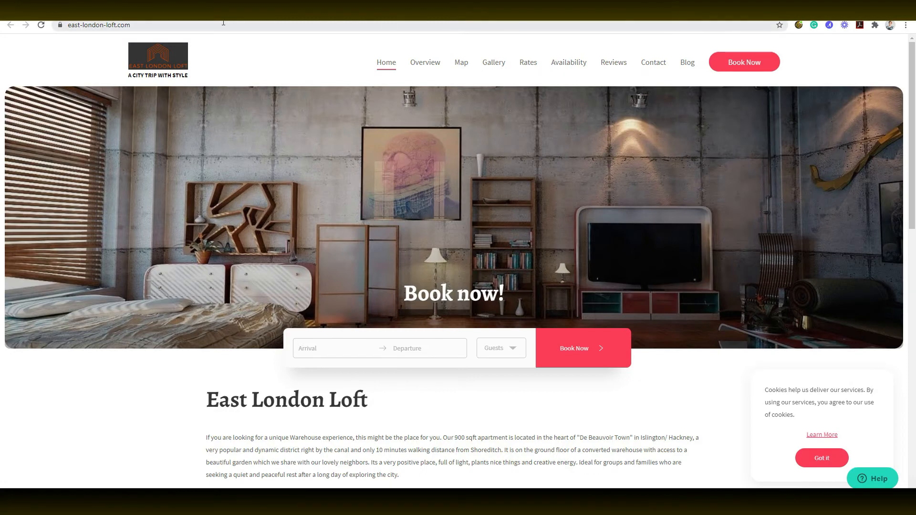
left_click(100, 24)
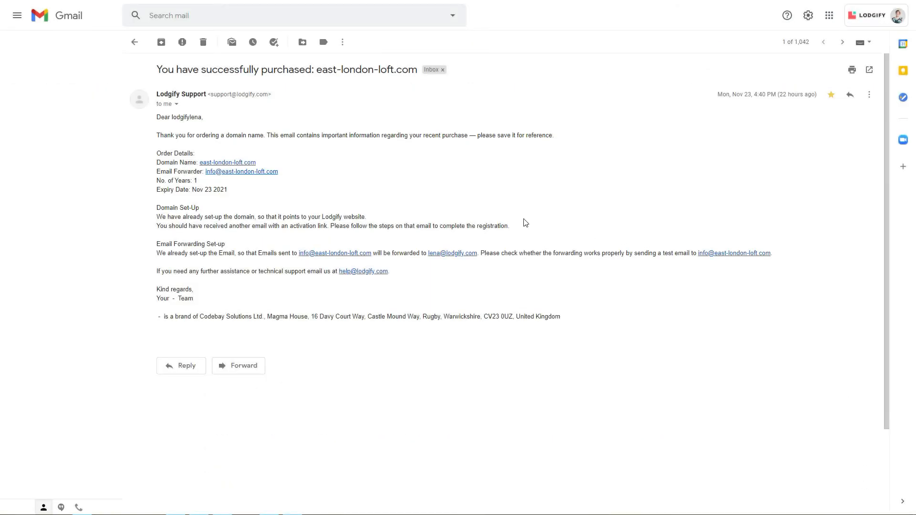
mouse_move(403, 248)
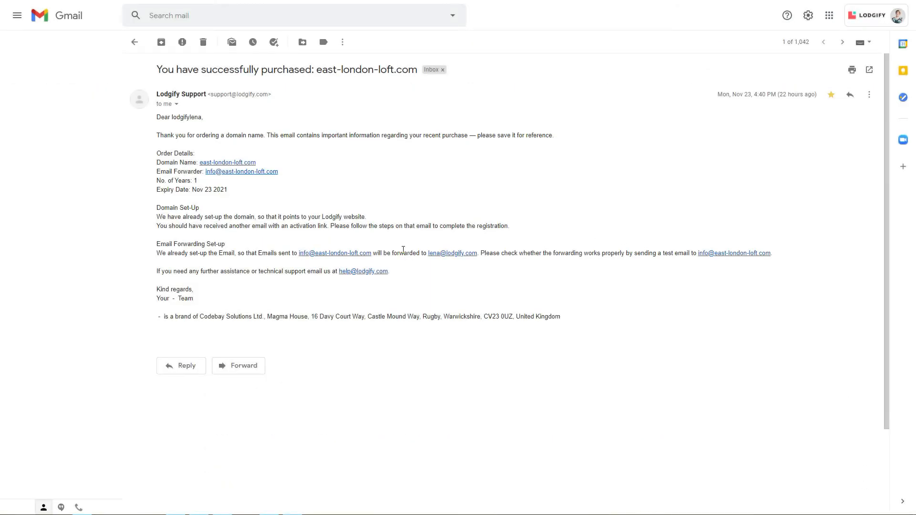
mouse_move(280, 175)
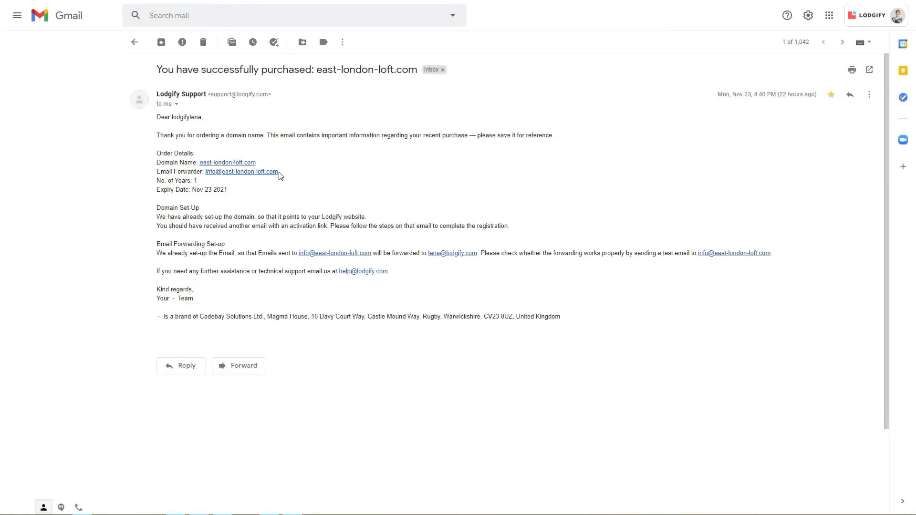